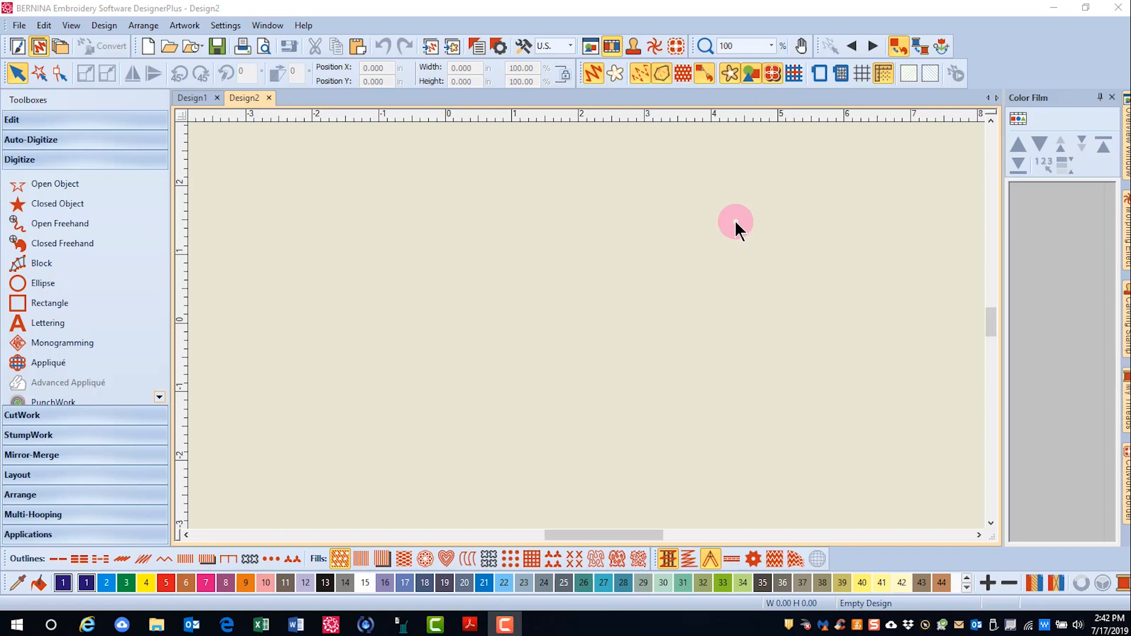
mouse_move(493, 201)
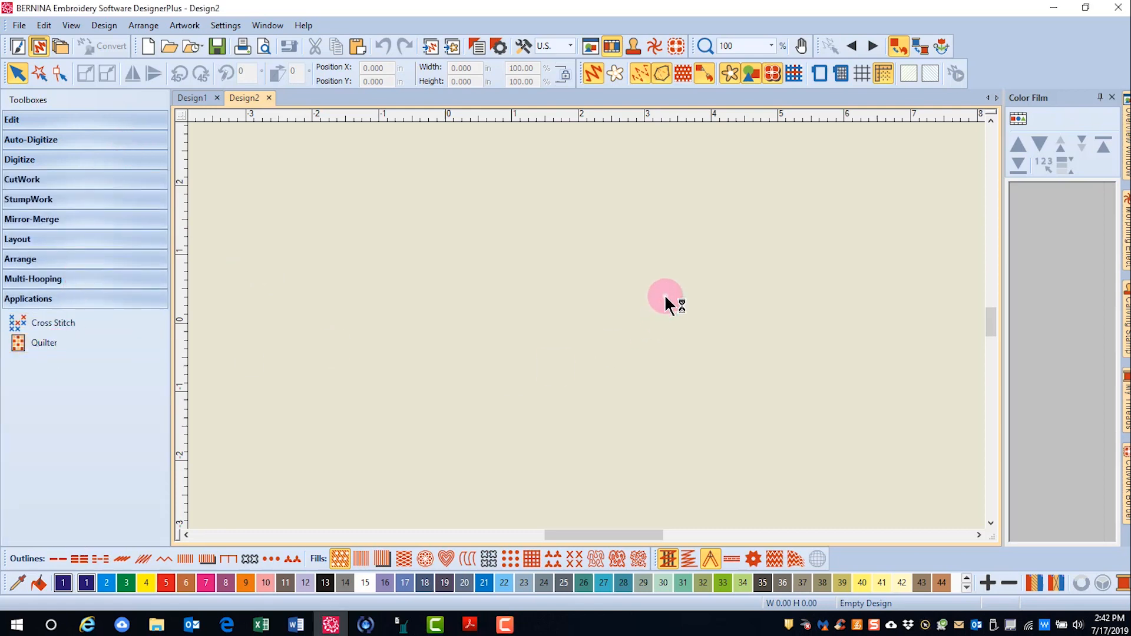
- Launch BERNINA Quilter from the Applications toolbox, showing a blank 24-block quilt layout
left_click(44, 345)
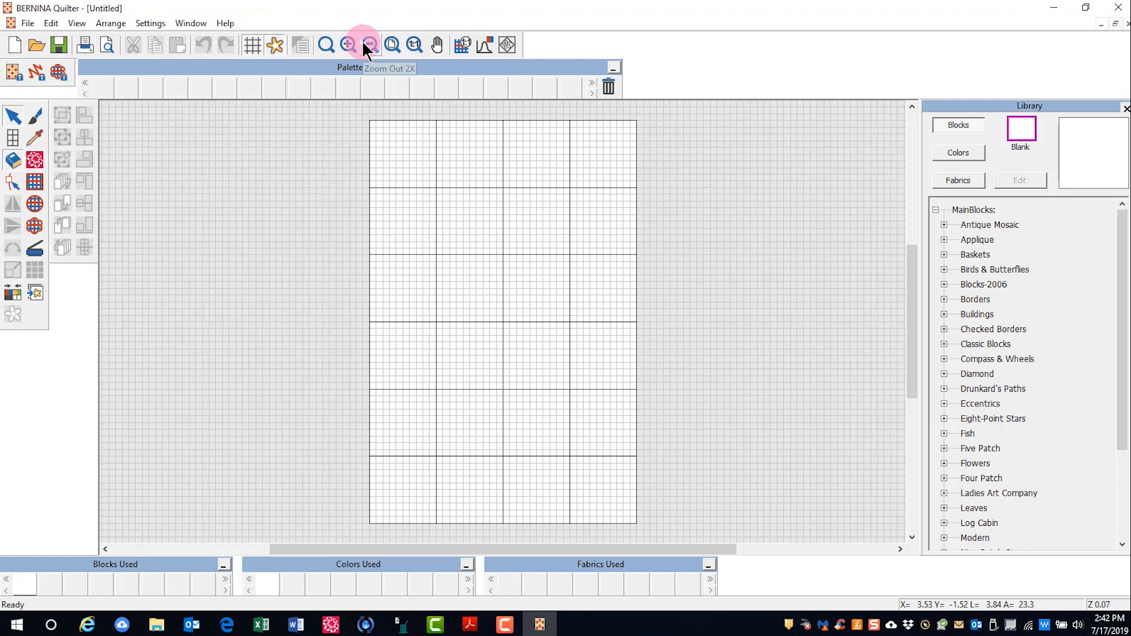
left_click(75, 24)
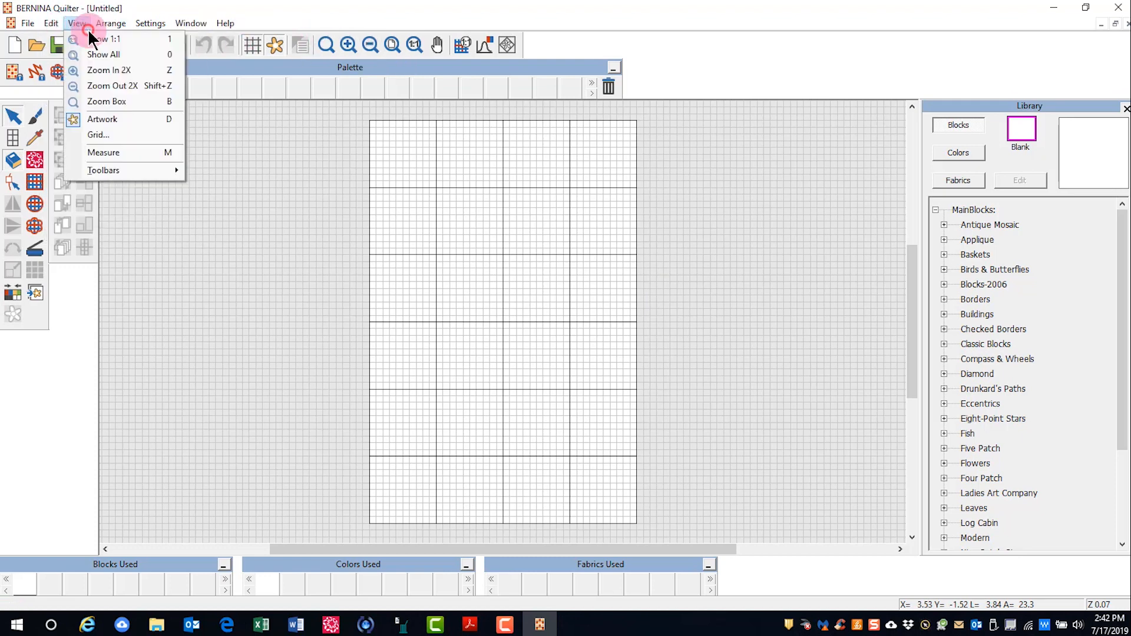
left_click(111, 23)
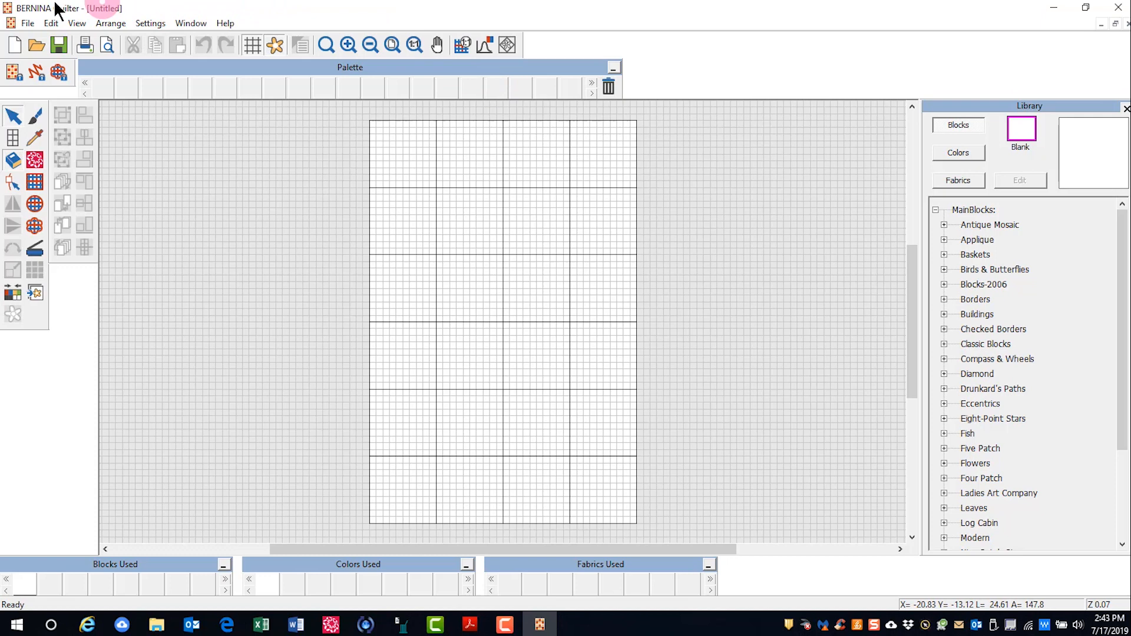
mouse_move(85, 45)
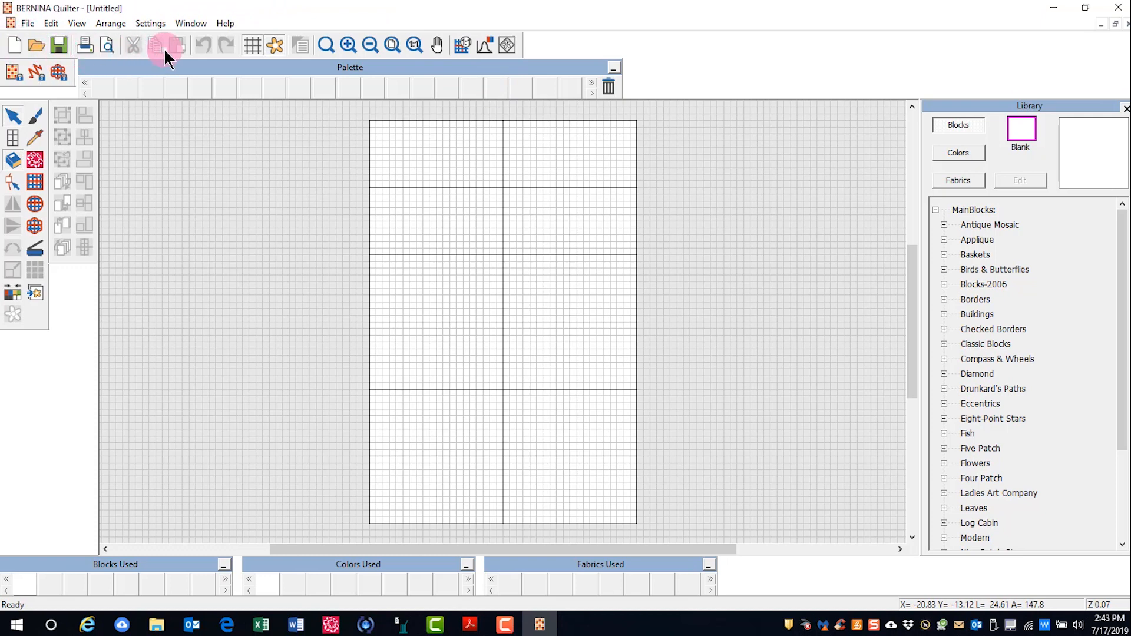
mouse_move(217, 54)
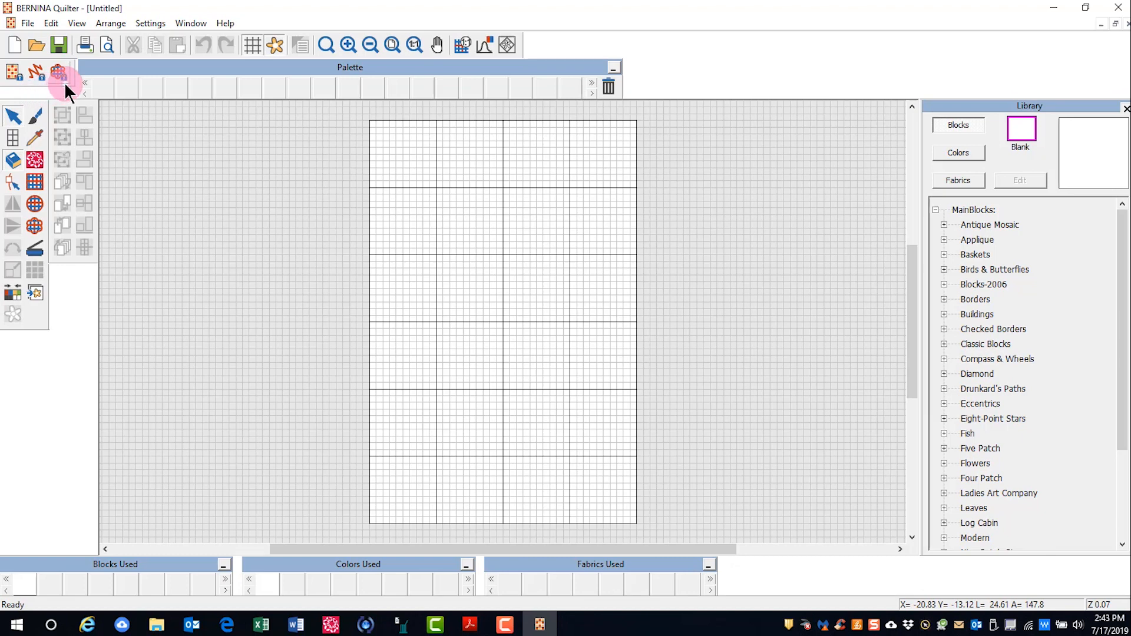
mouse_move(60, 72)
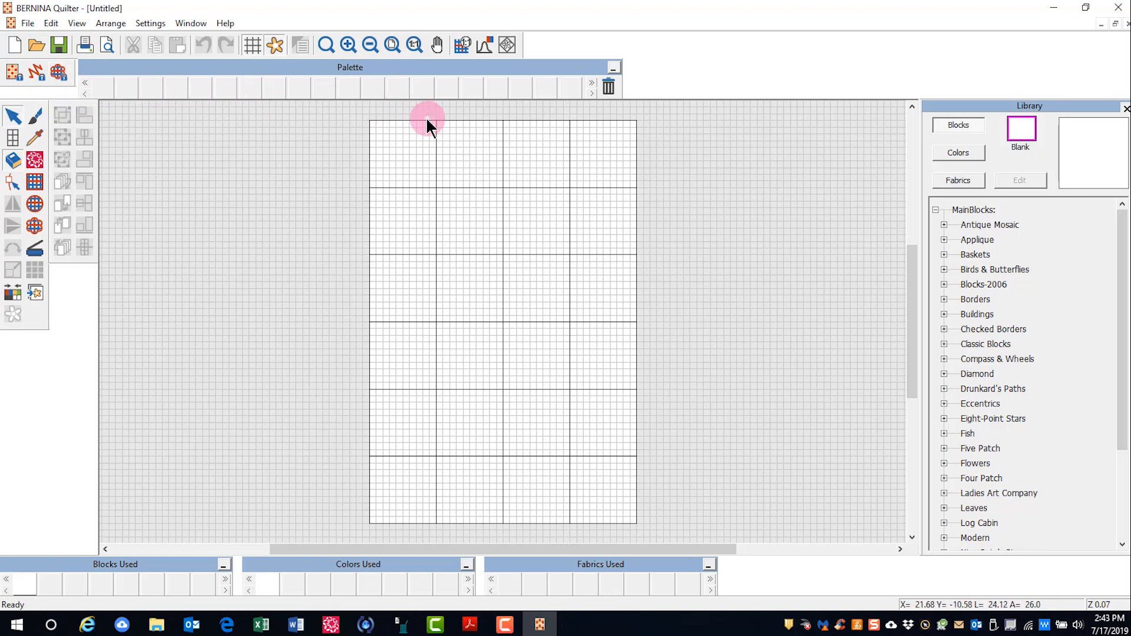
mouse_move(429, 123)
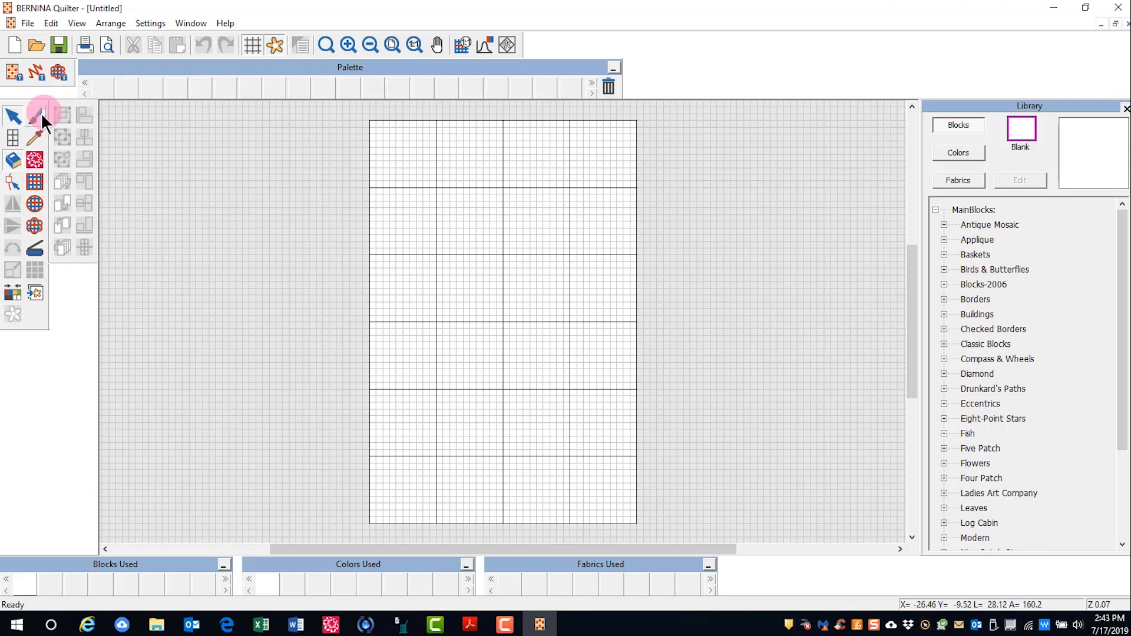
mouse_move(37, 340)
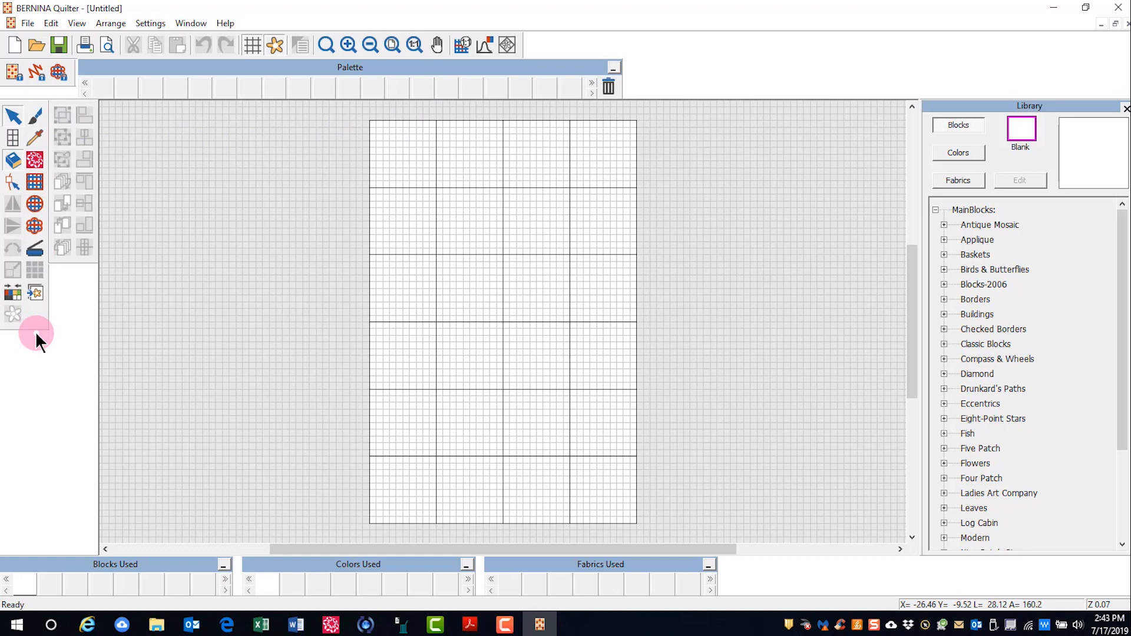
mouse_move(68, 191)
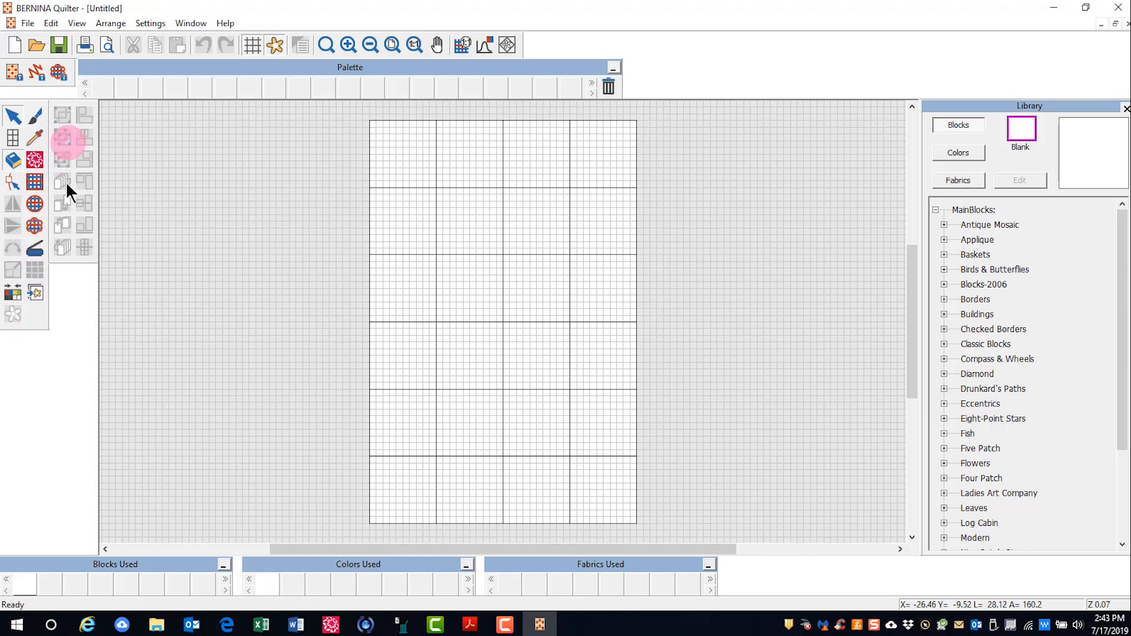
mouse_move(83, 249)
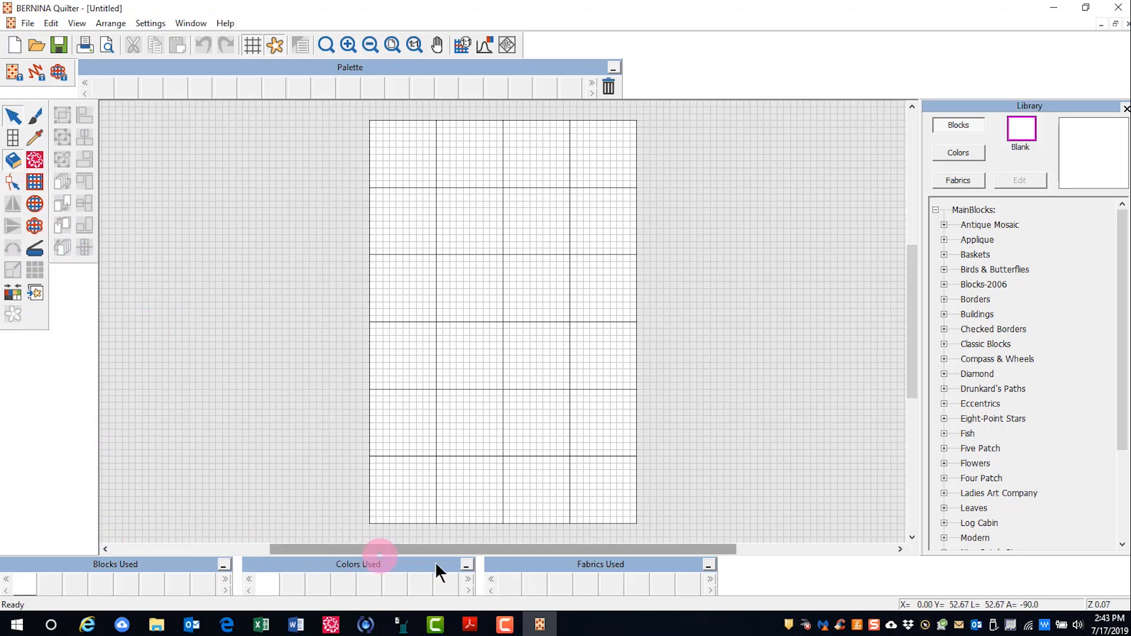
mouse_move(784, 478)
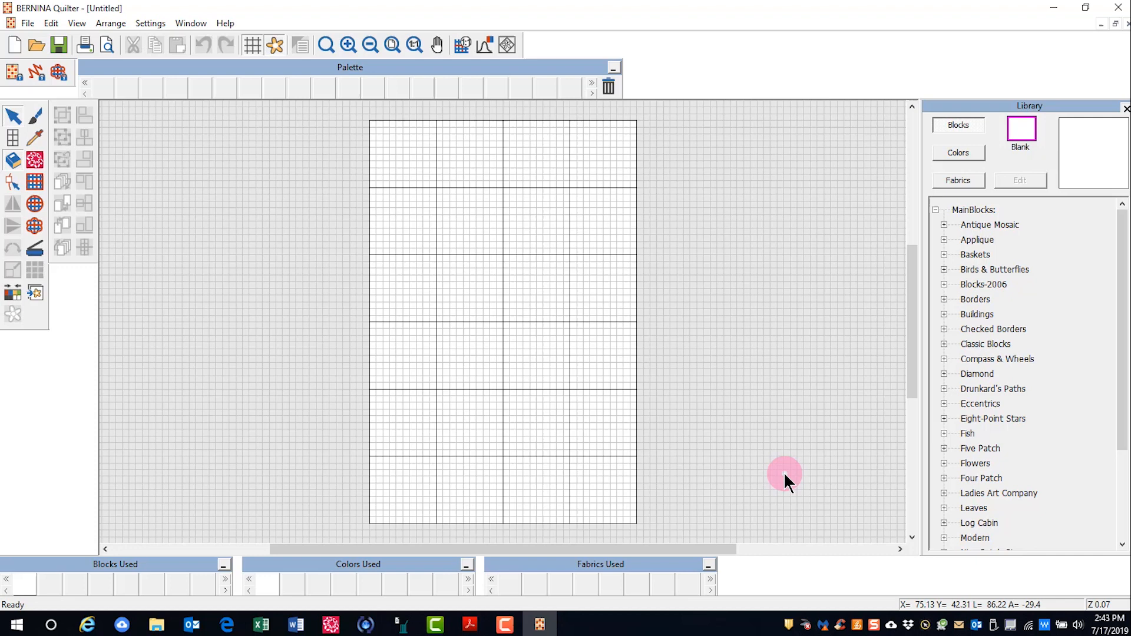
mouse_move(1093, 554)
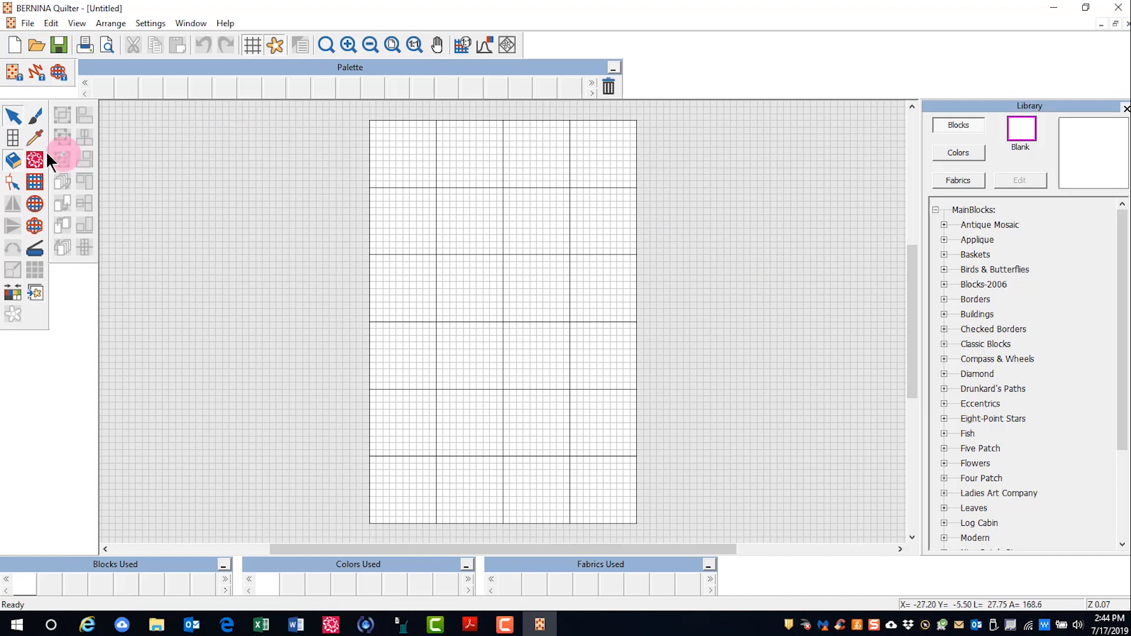
mouse_move(34, 160)
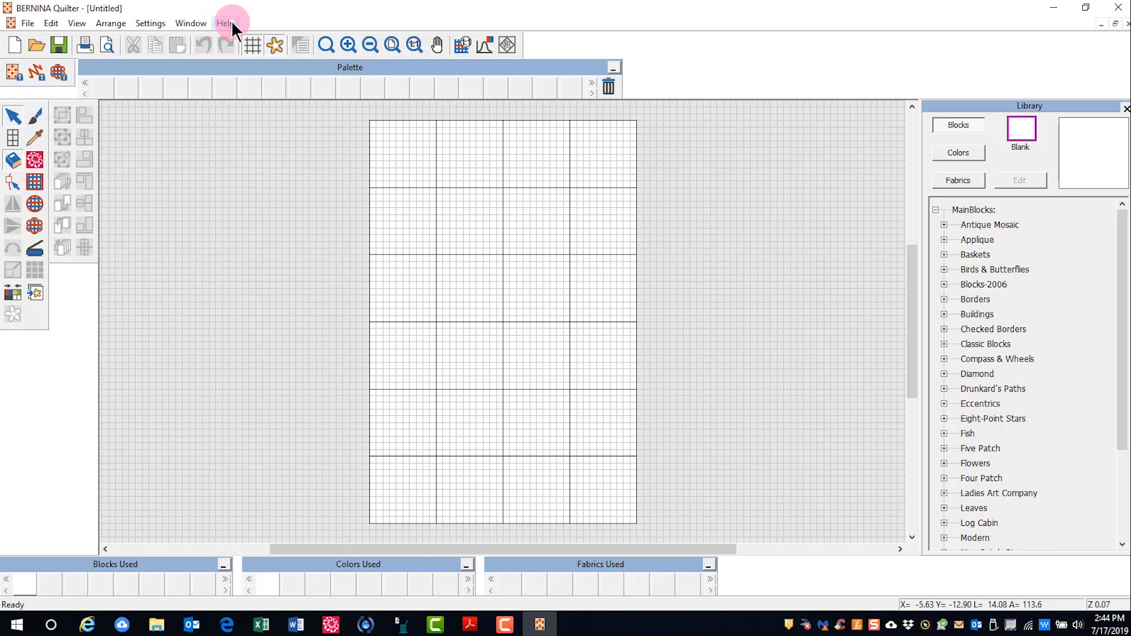
left_click(223, 24)
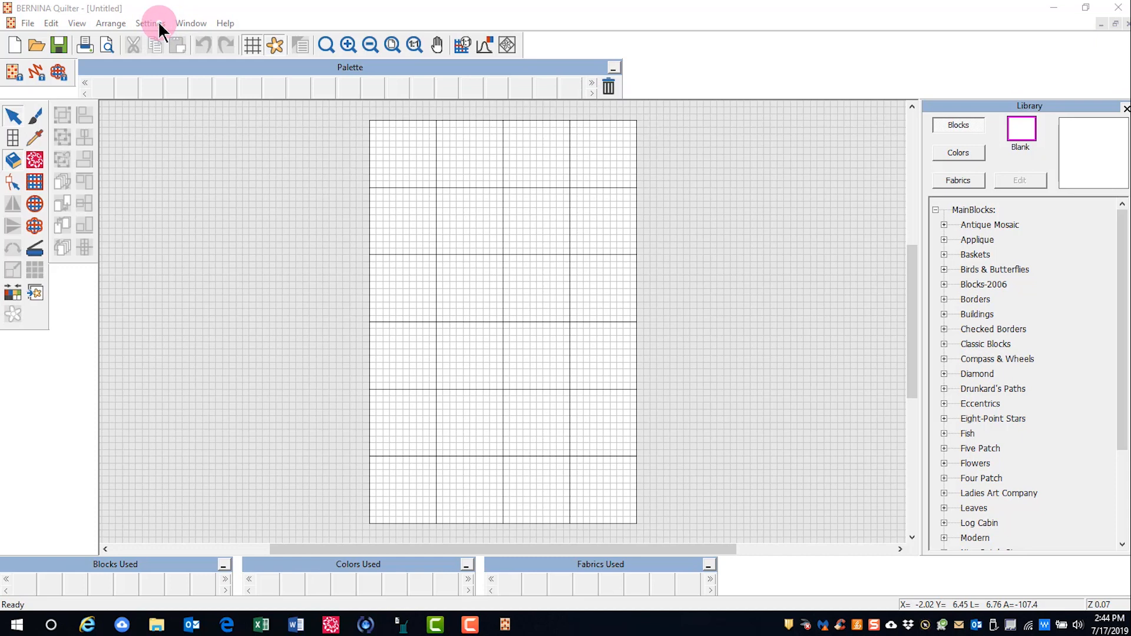
- Switch off Show grid in Settings > Options so the 24 blocks appear plain white
left_click(149, 23)
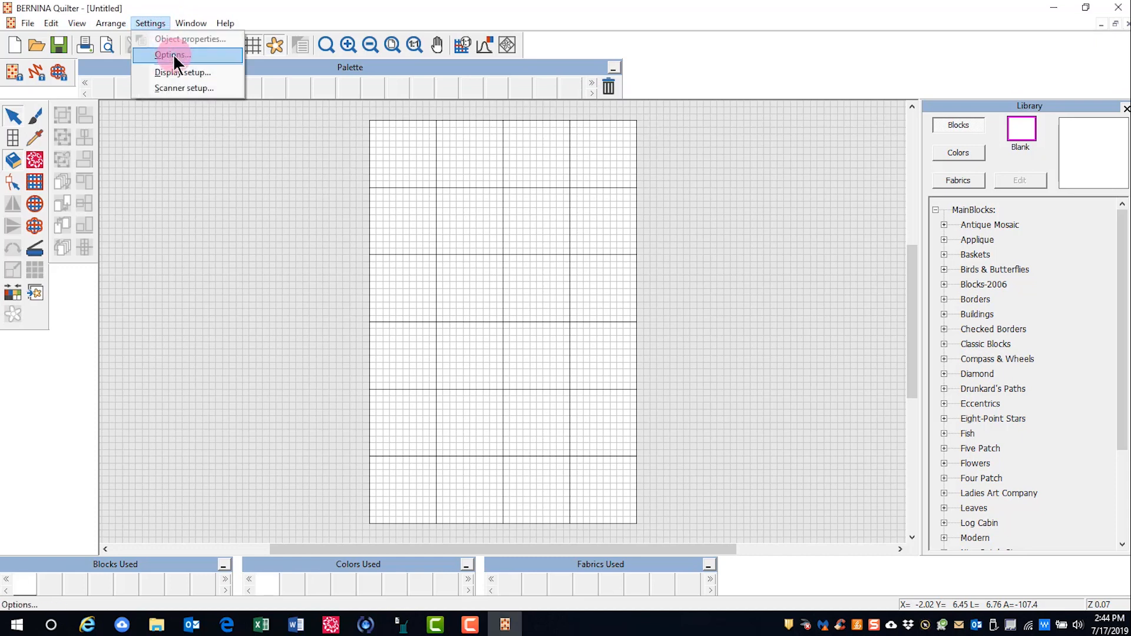
left_click(172, 56)
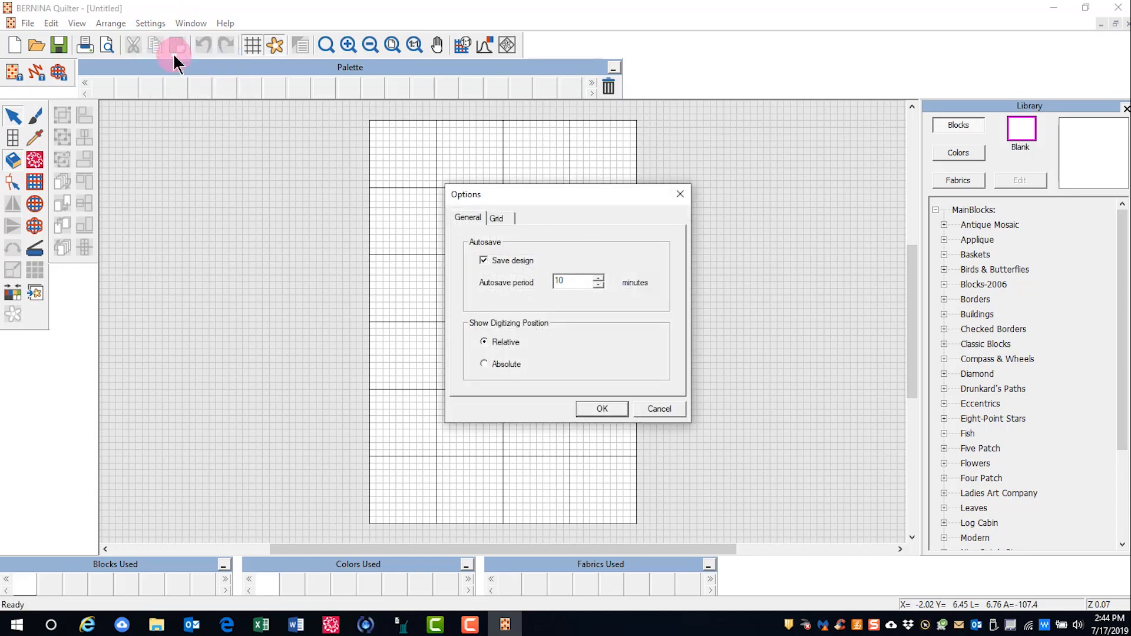
left_click(496, 218)
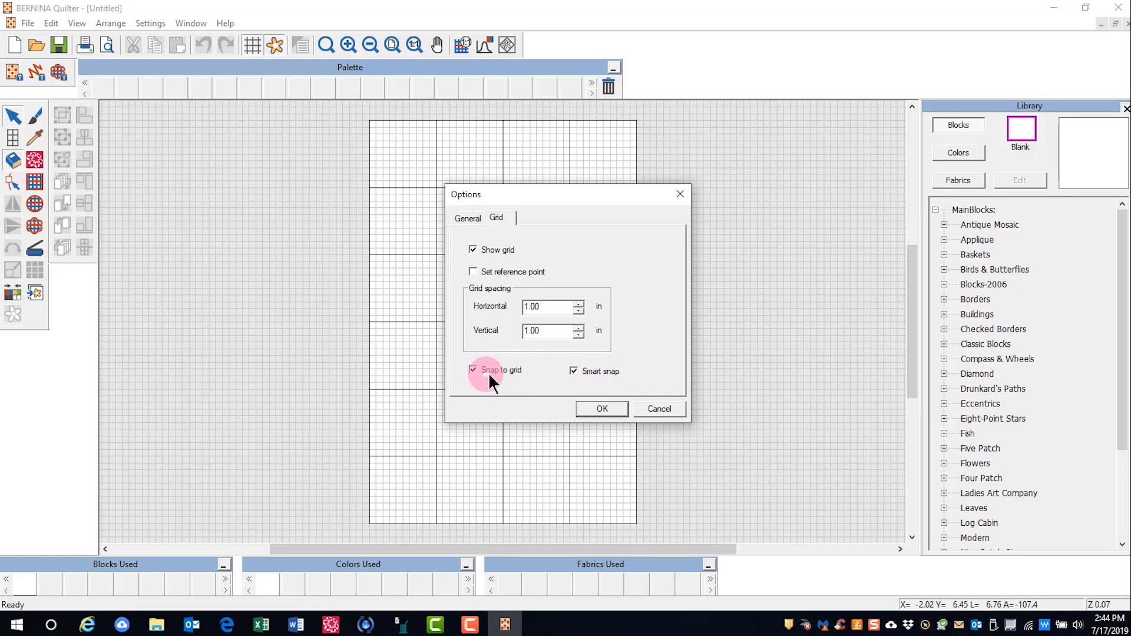
mouse_move(679, 382)
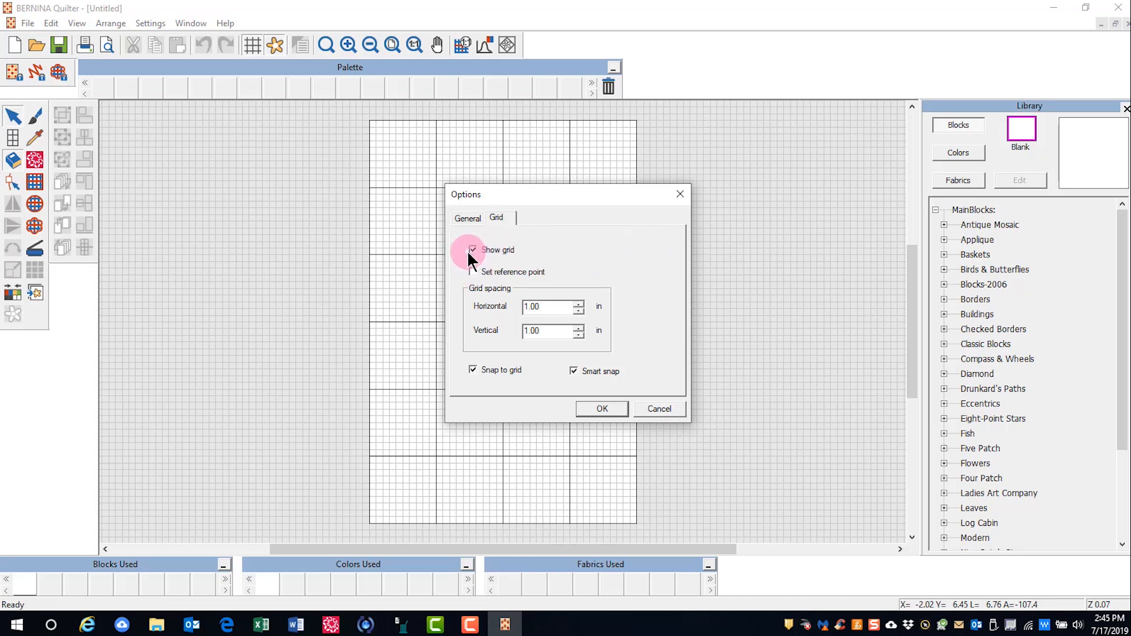
left_click(473, 249)
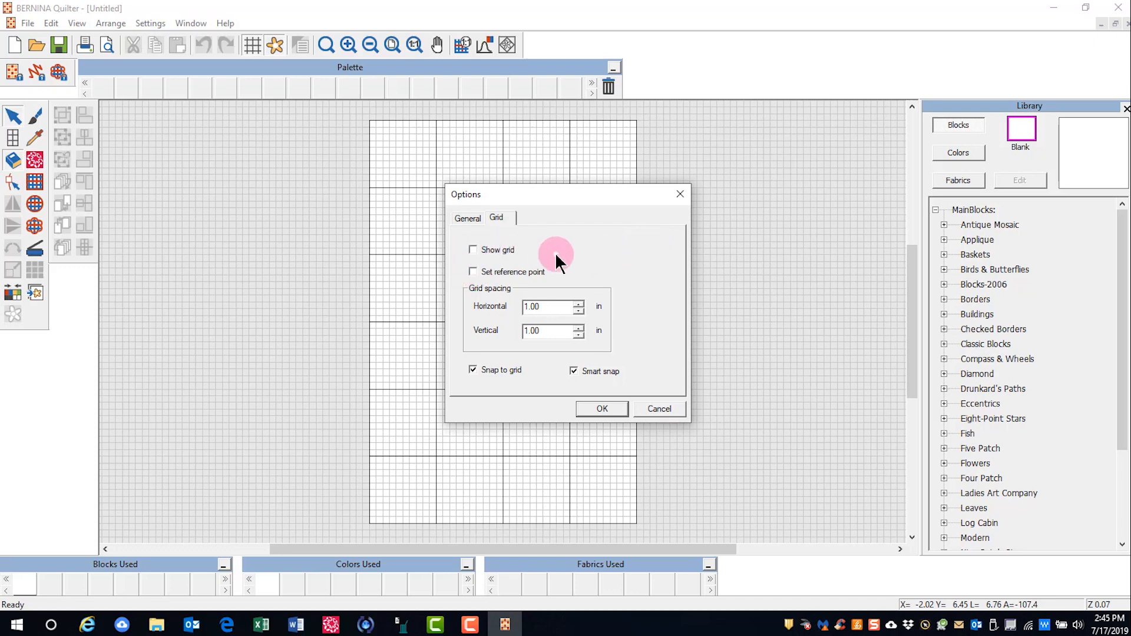
left_click(601, 409)
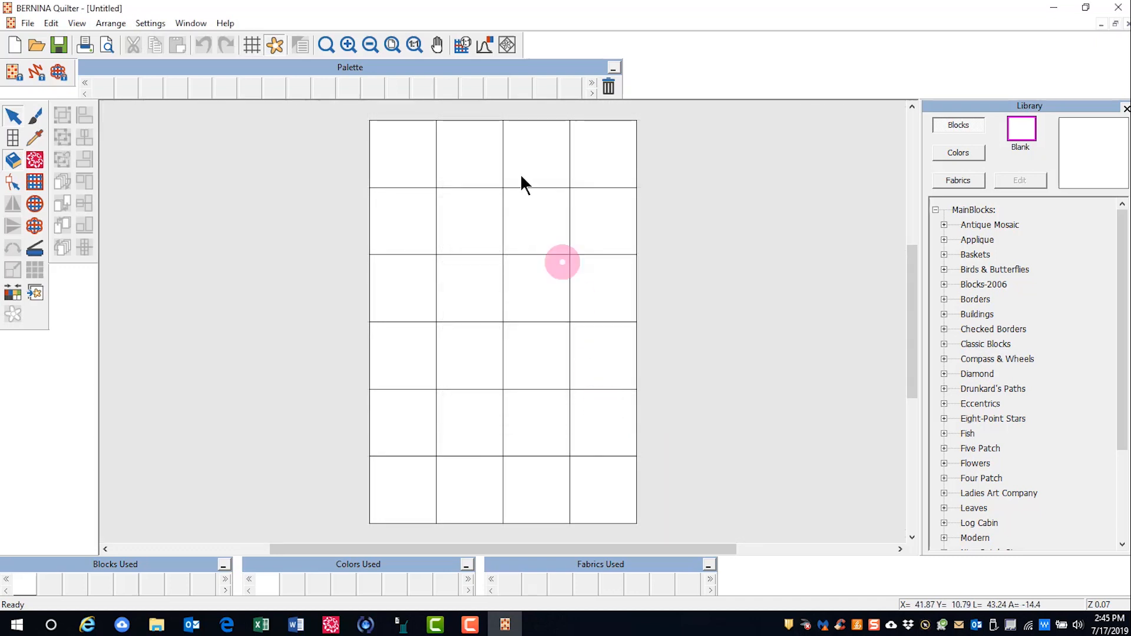
- Bring up the File menu listing Quilt Properties over the gridless layout
left_click(252, 44)
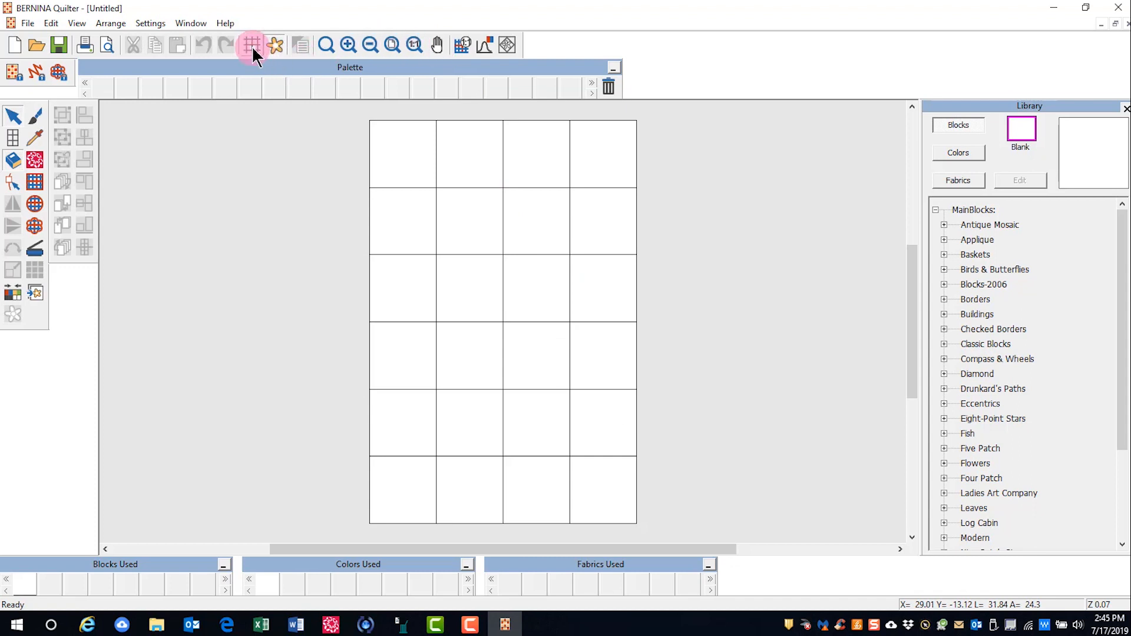
mouse_move(252, 46)
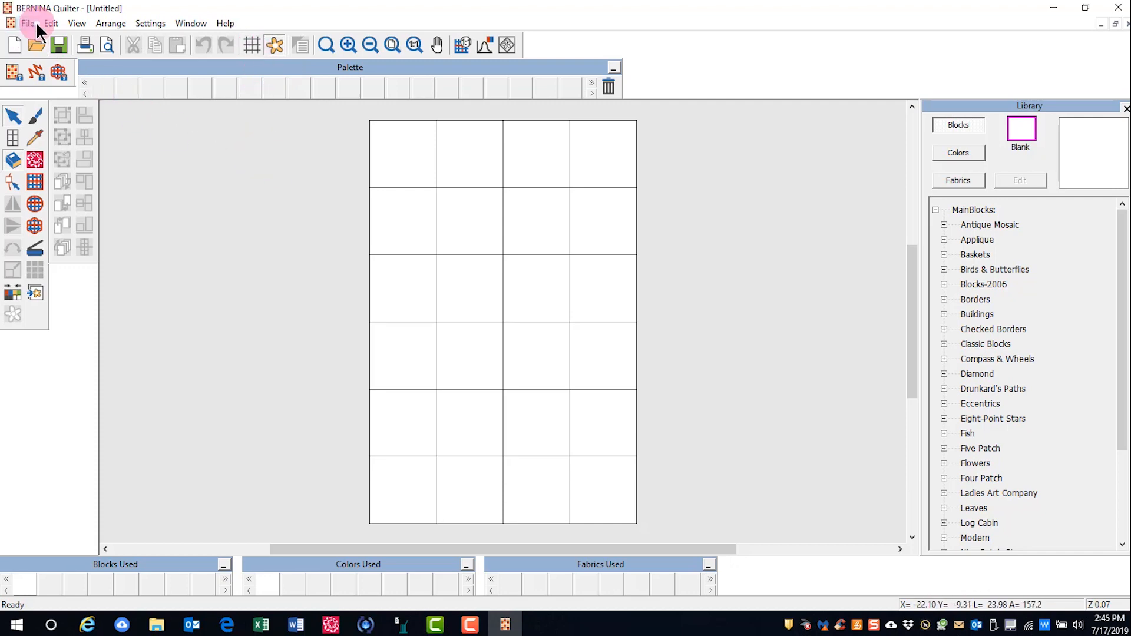
left_click(27, 24)
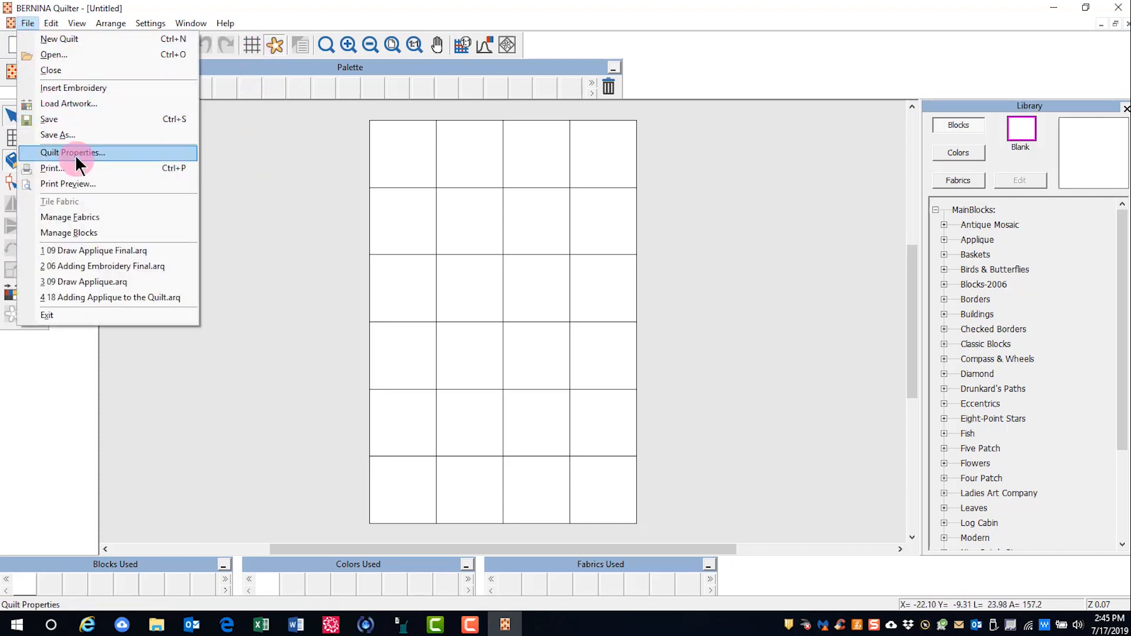
- Show the quilt's Summary details with empty author, keywords and title fields
left_click(72, 152)
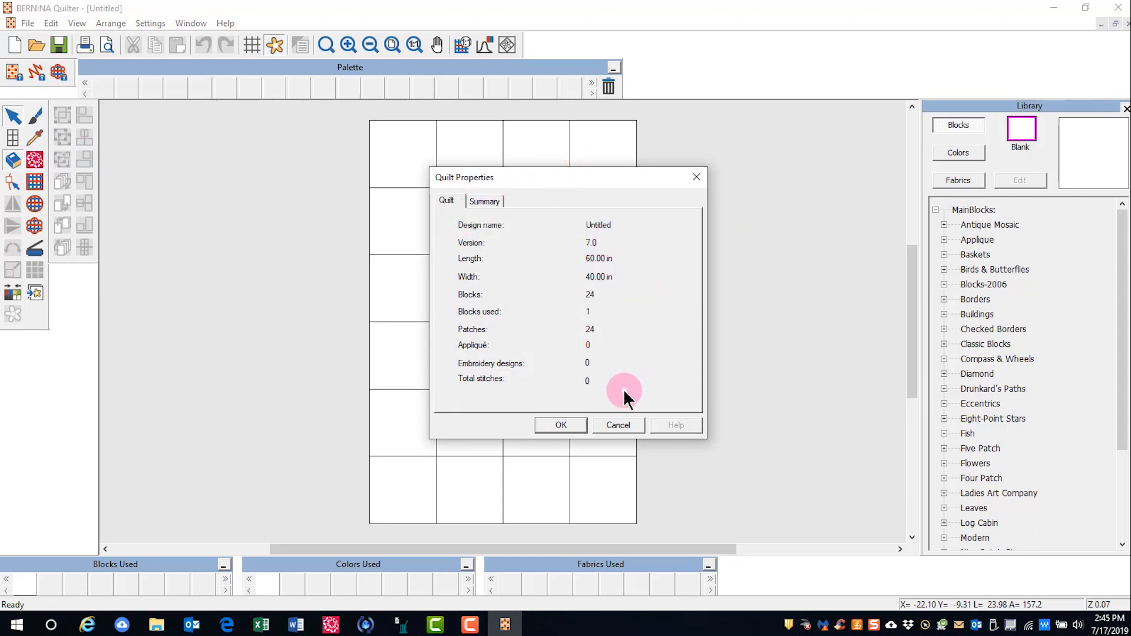
left_click(483, 200)
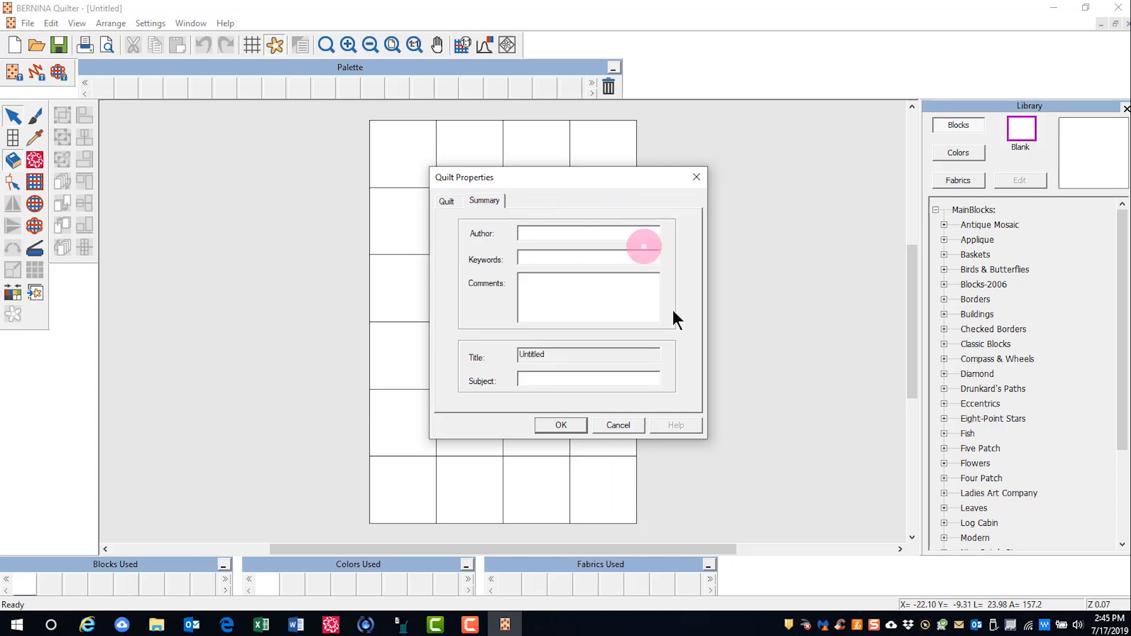
mouse_move(671, 296)
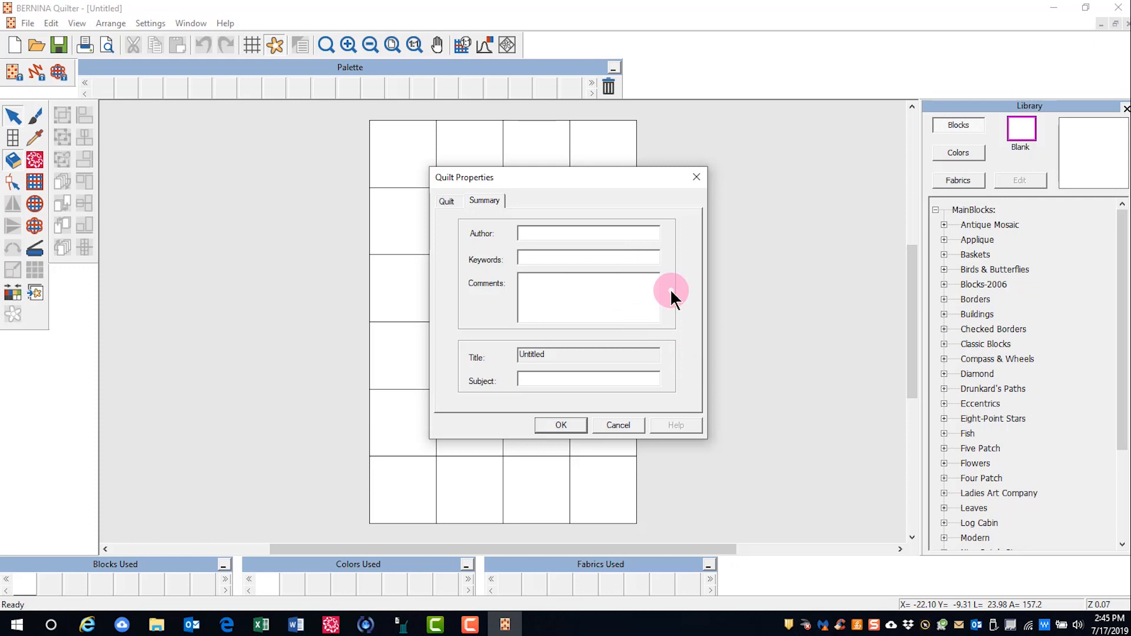